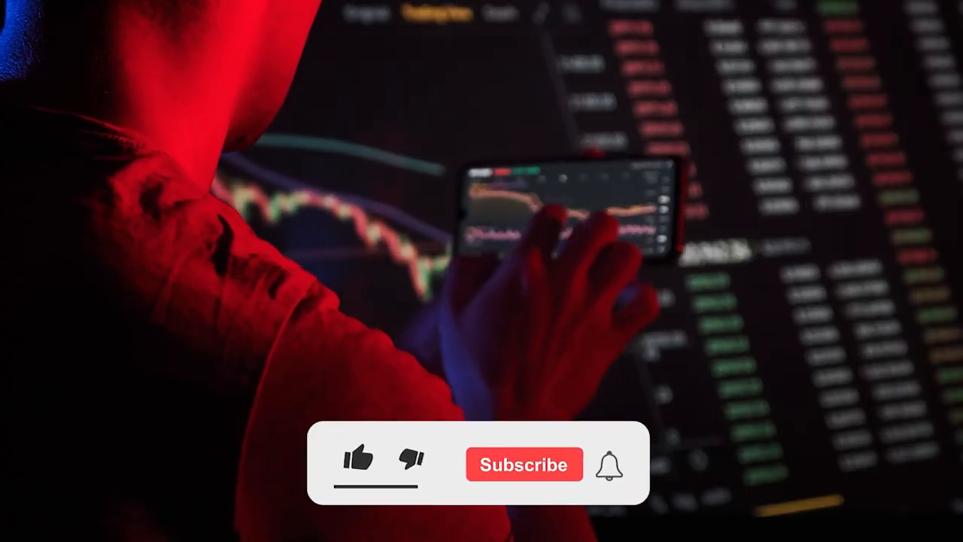
pyautogui.click(523, 464)
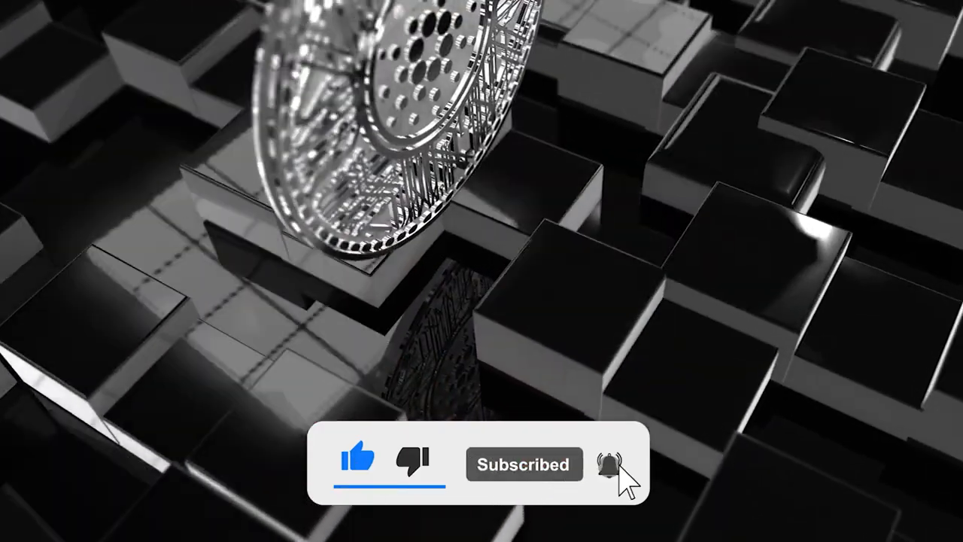